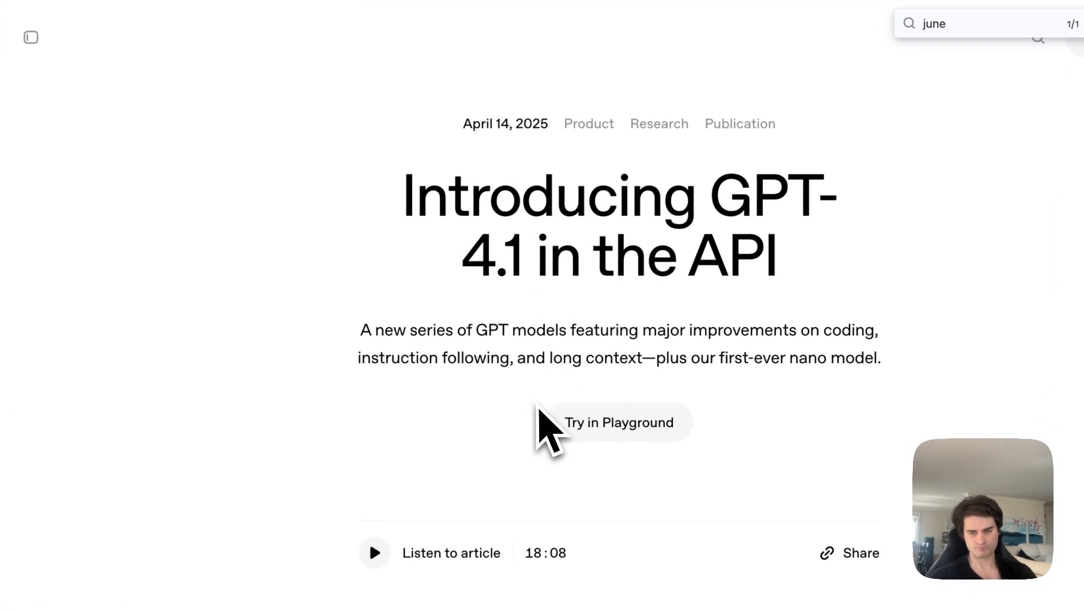
# Bring the GPT-4.1 article's June 2024 knowledge-cutoff sentence into view
pyautogui.scroll(-3)
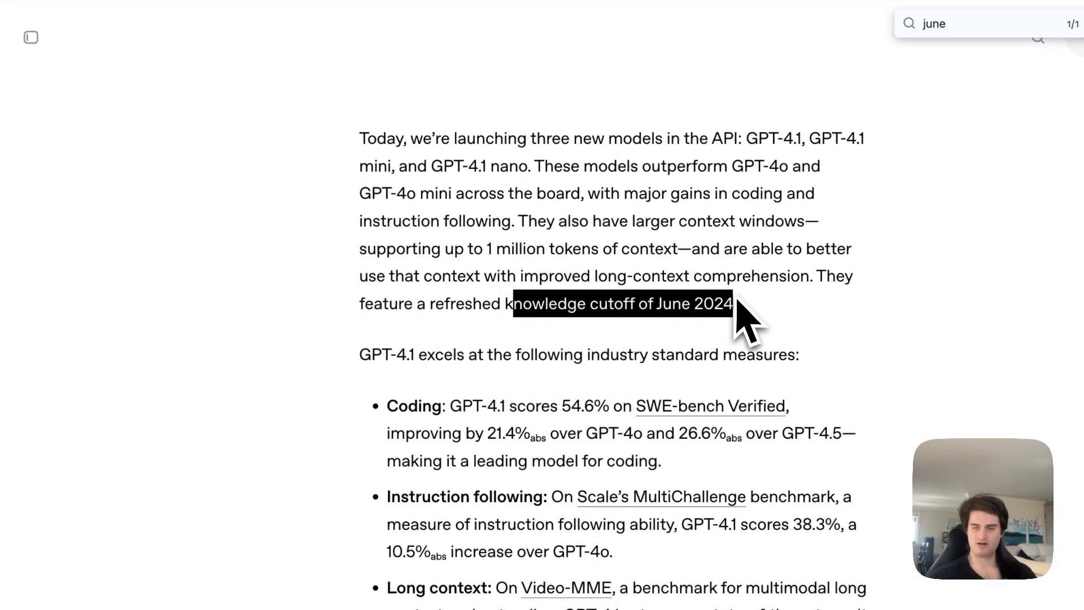
pyautogui.moveTo(869, 346)
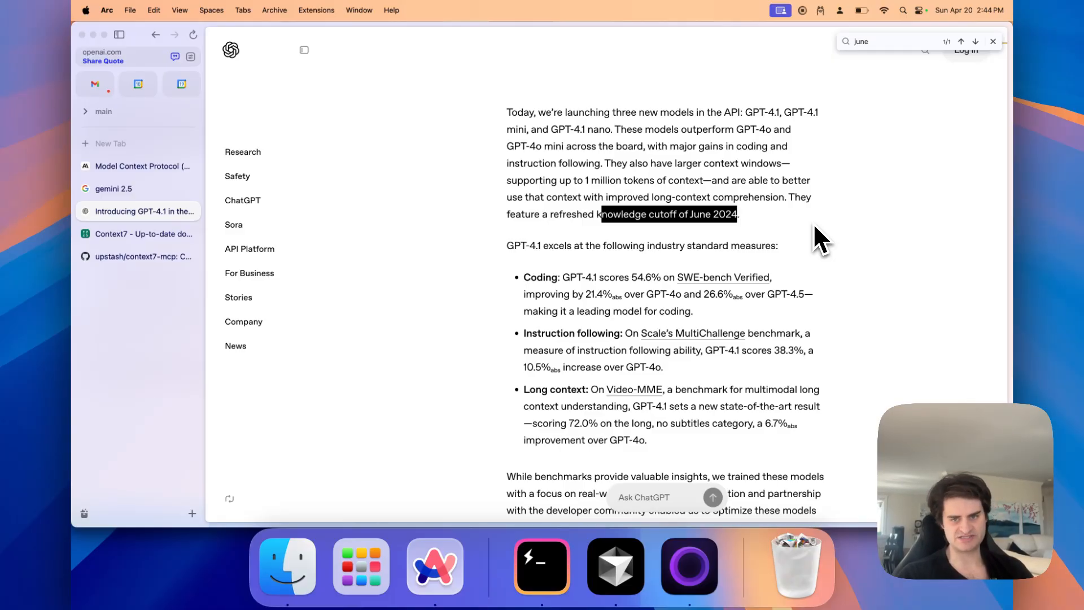
pyautogui.moveTo(719, 180)
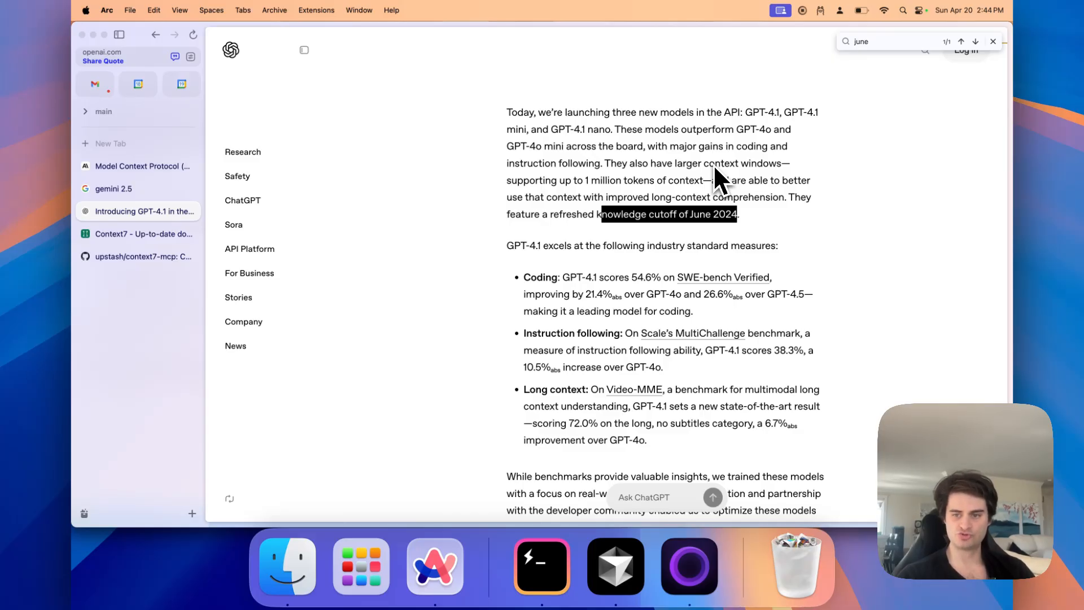
pyautogui.moveTo(256, 193)
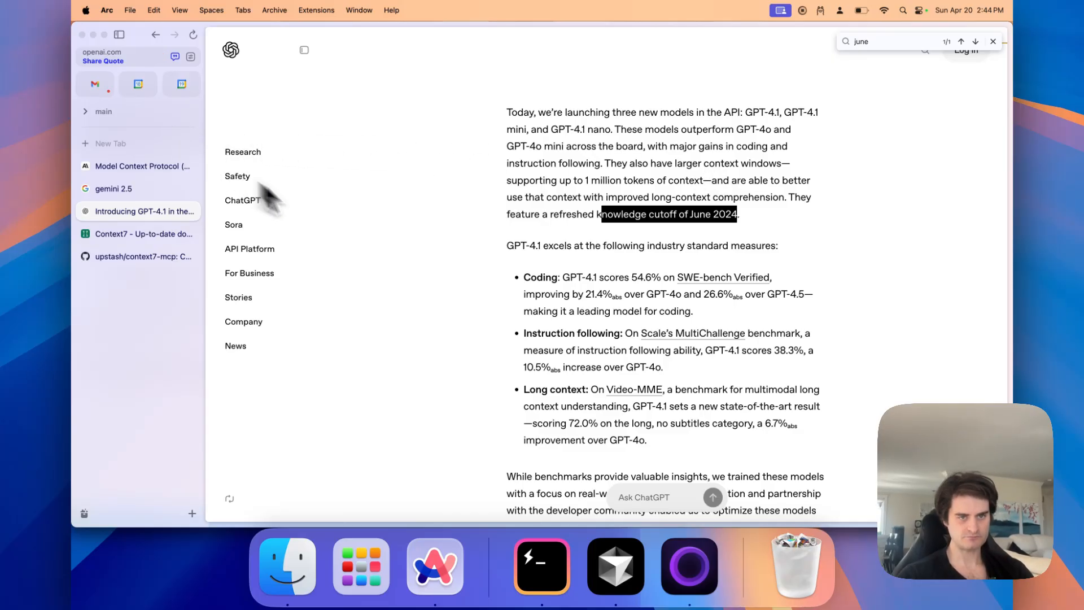
# Browse the Context7 homepage's popular libraries table (Next.js, Laravel, Clerk)
pyautogui.click(143, 234)
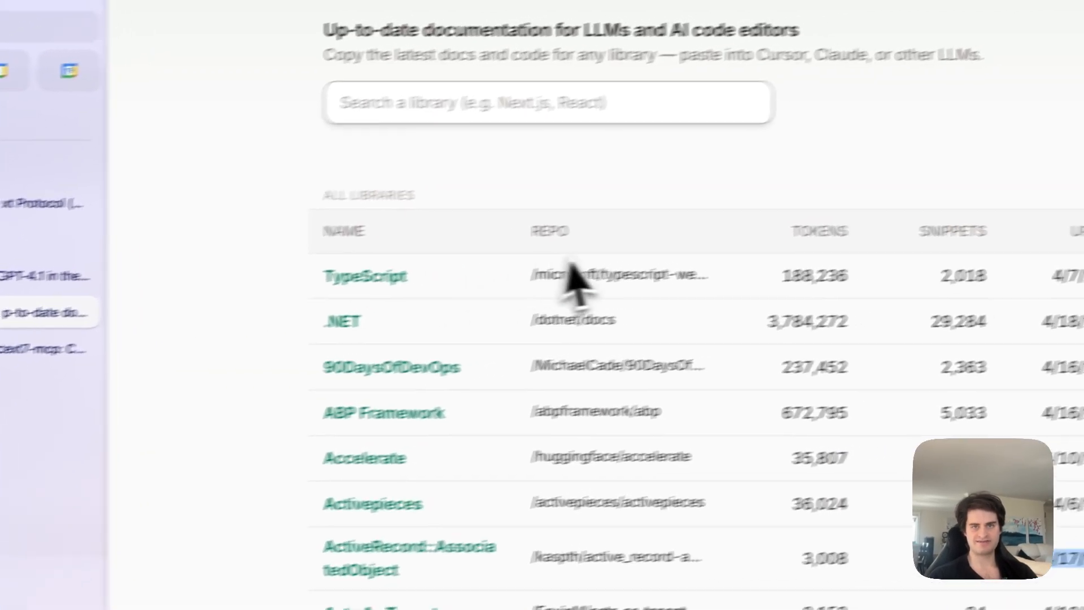
pyautogui.scroll(3)
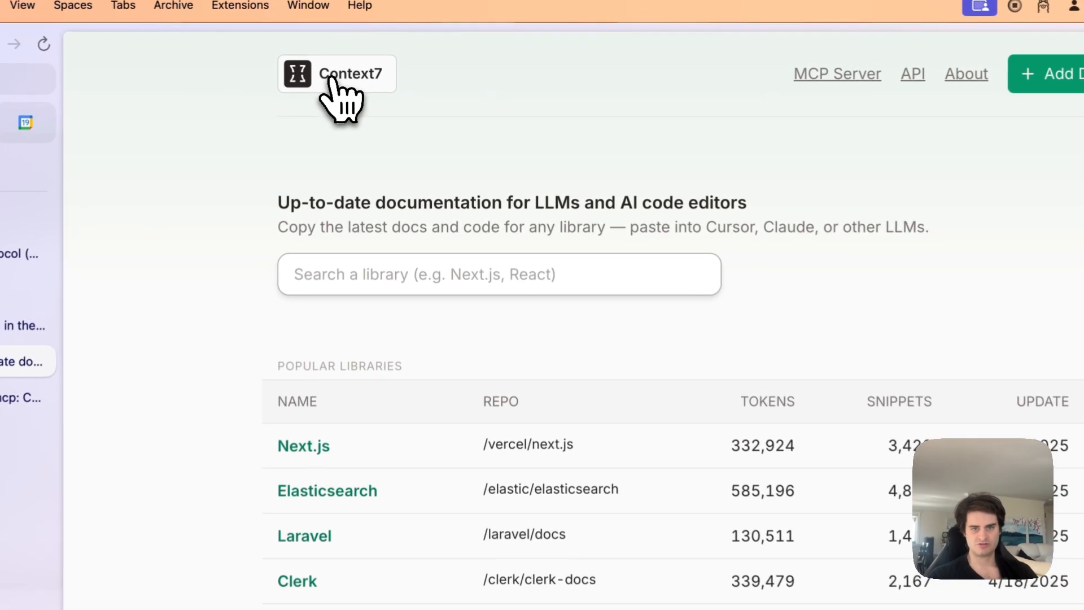
pyautogui.scroll(-3)
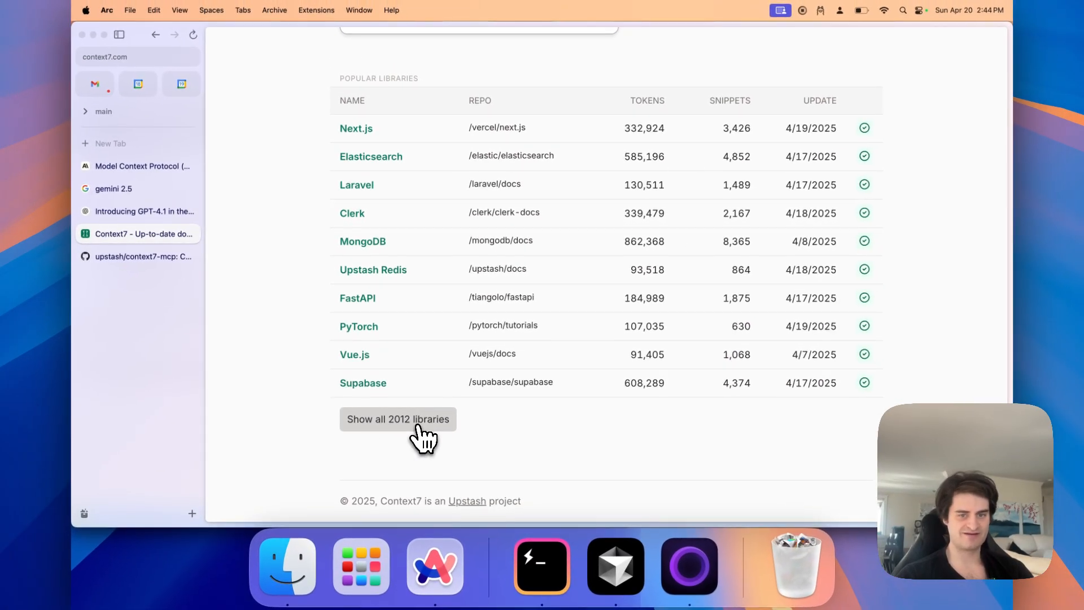
pyautogui.scroll(3)
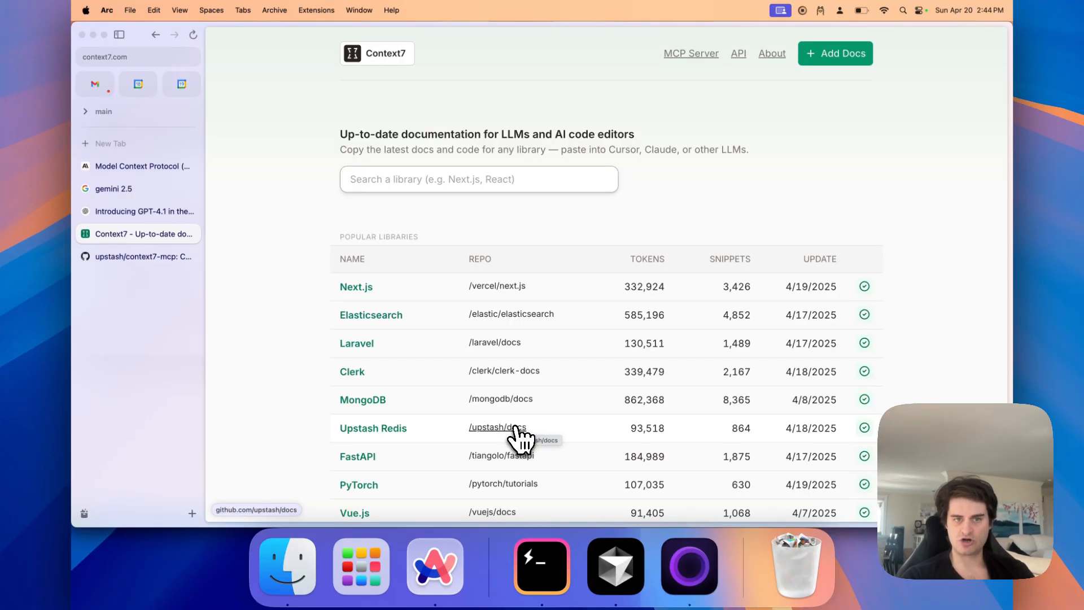
# View the upstash/context7-mcp repository's README with its 'use context7' prompts
pyautogui.click(143, 256)
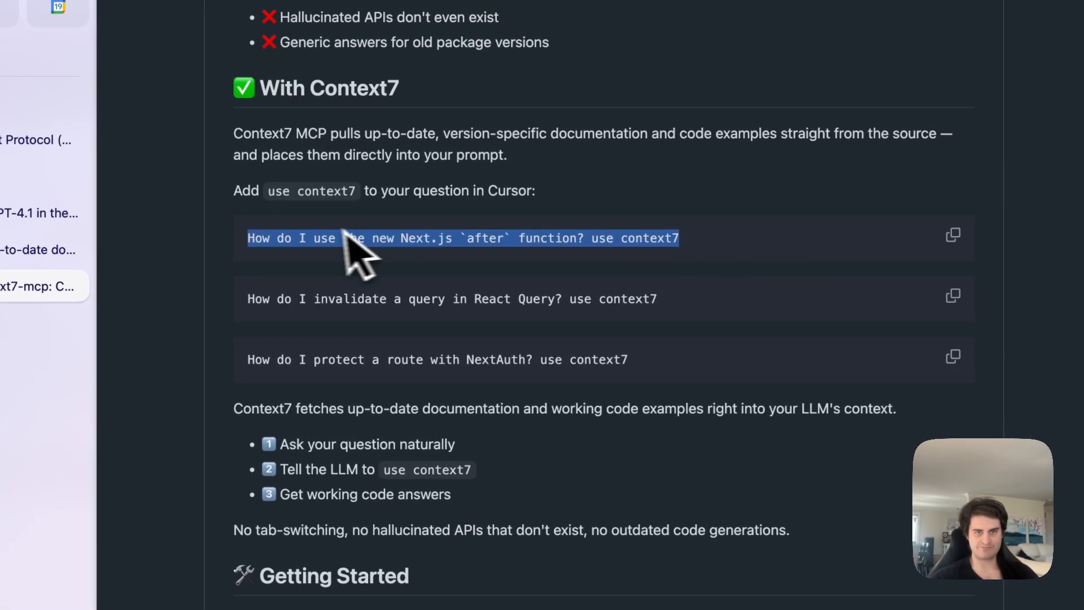
pyautogui.moveTo(248, 270)
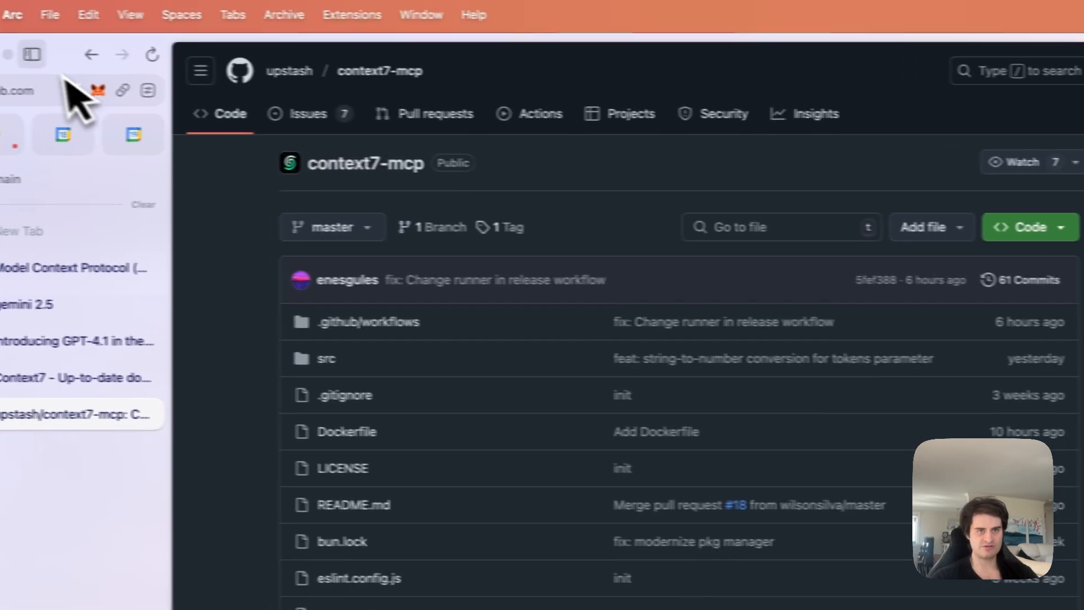
# Copy the context7-mcp repository's HTTPS clone URL from the Code dropdown
pyautogui.click(32, 54)
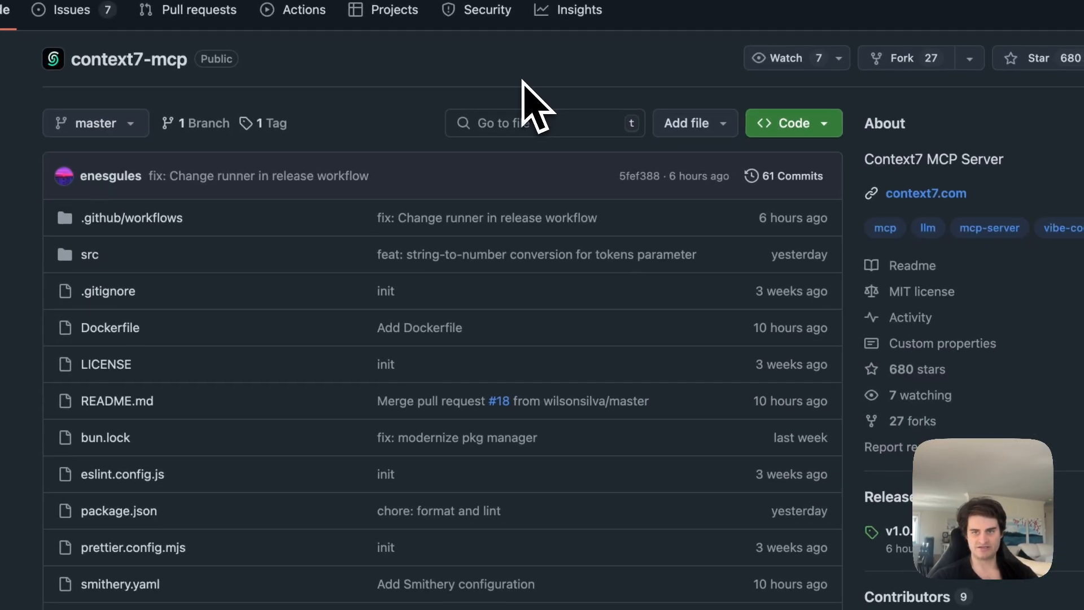
pyautogui.click(785, 122)
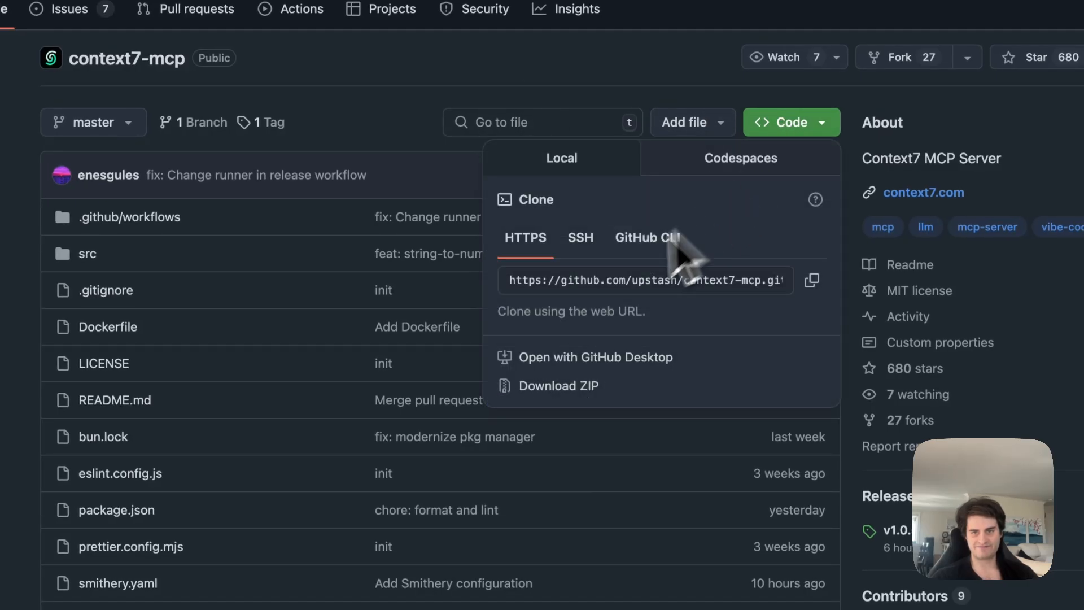
pyautogui.click(811, 280)
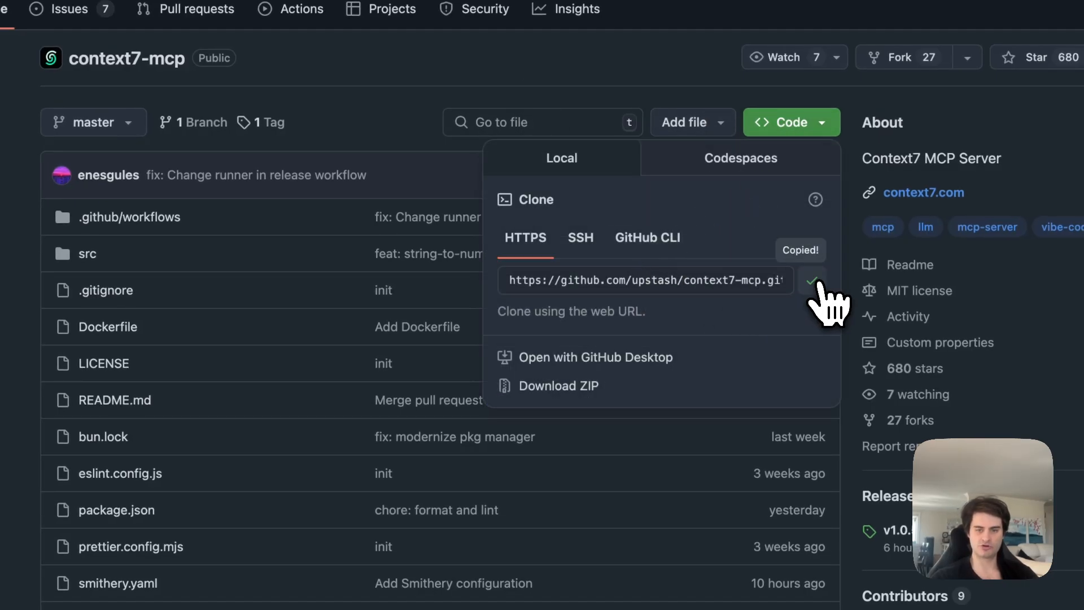
pyautogui.click(414, 110)
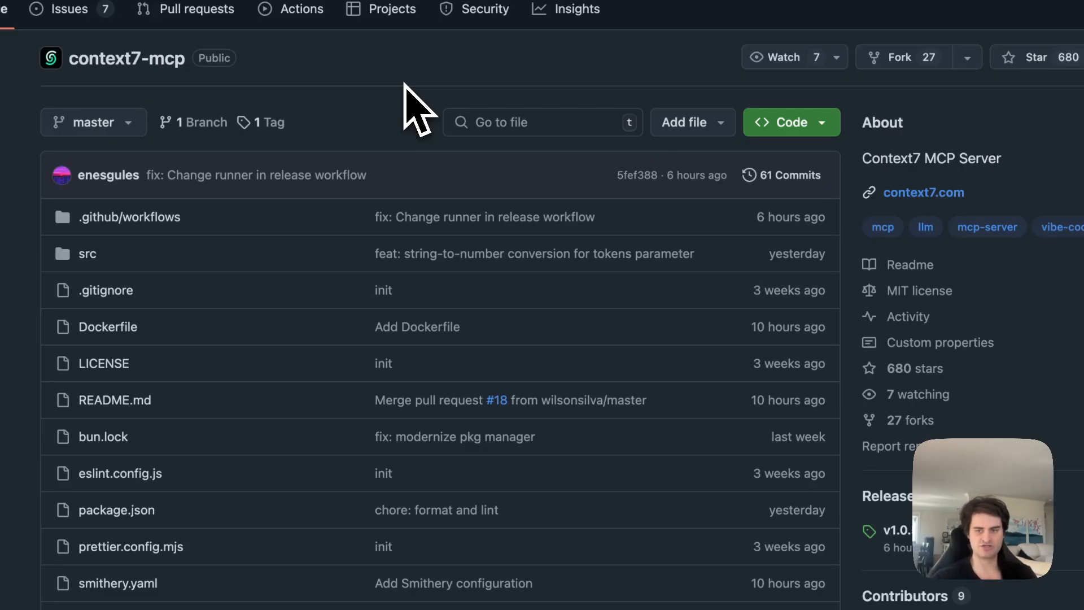
pyautogui.scroll(-3)
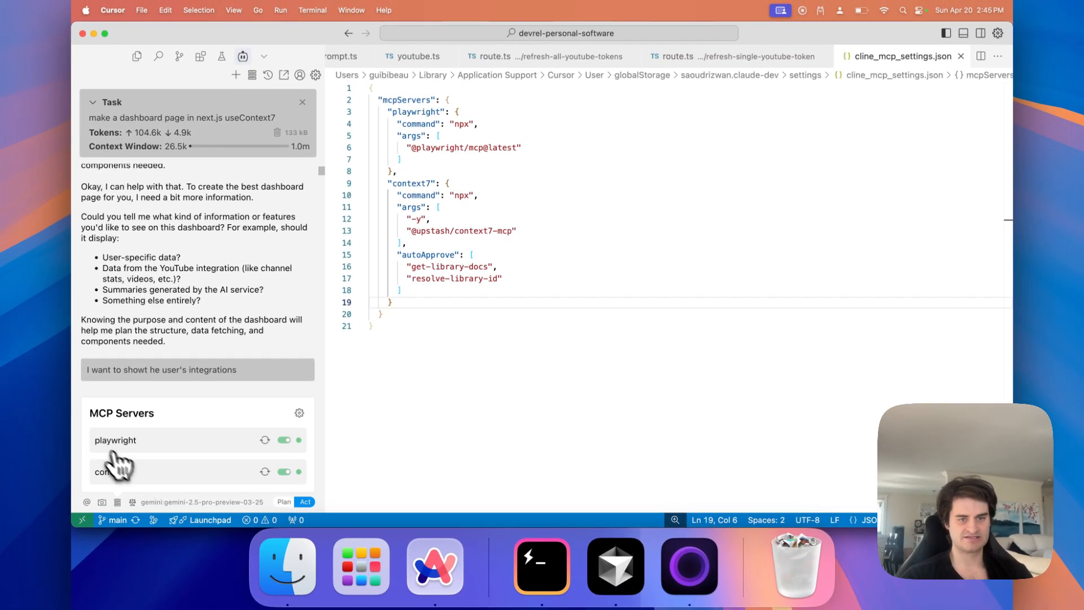
pyautogui.moveTo(131, 446)
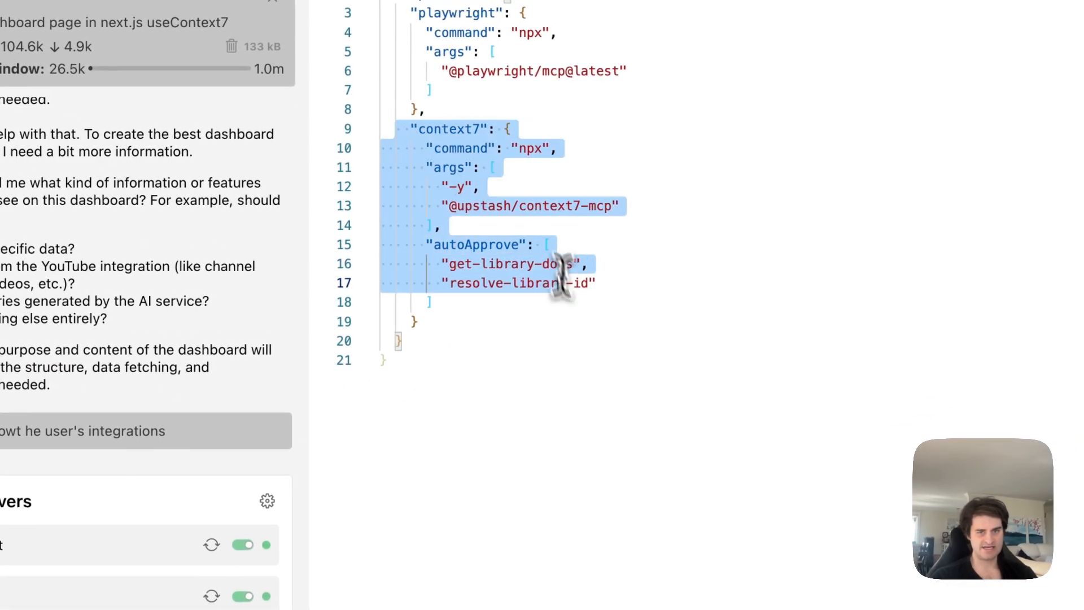
# Select the context7 server block in cline_mcp_settings.json
pyautogui.click(414, 322)
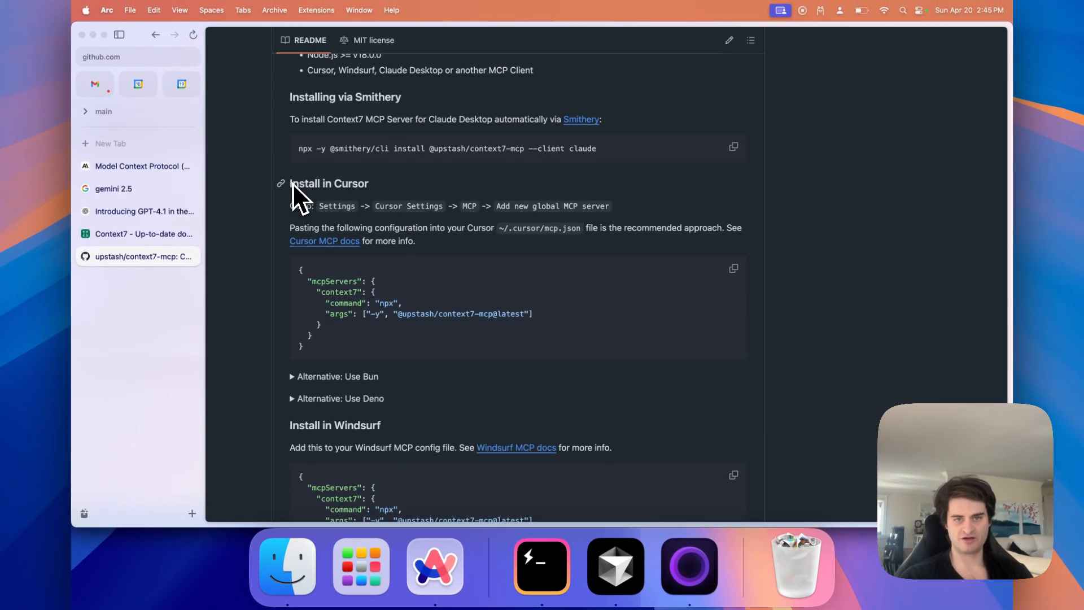
# Read through the README's Install in Cursor, Windsurf and VSCode sections
pyautogui.scroll(-3)
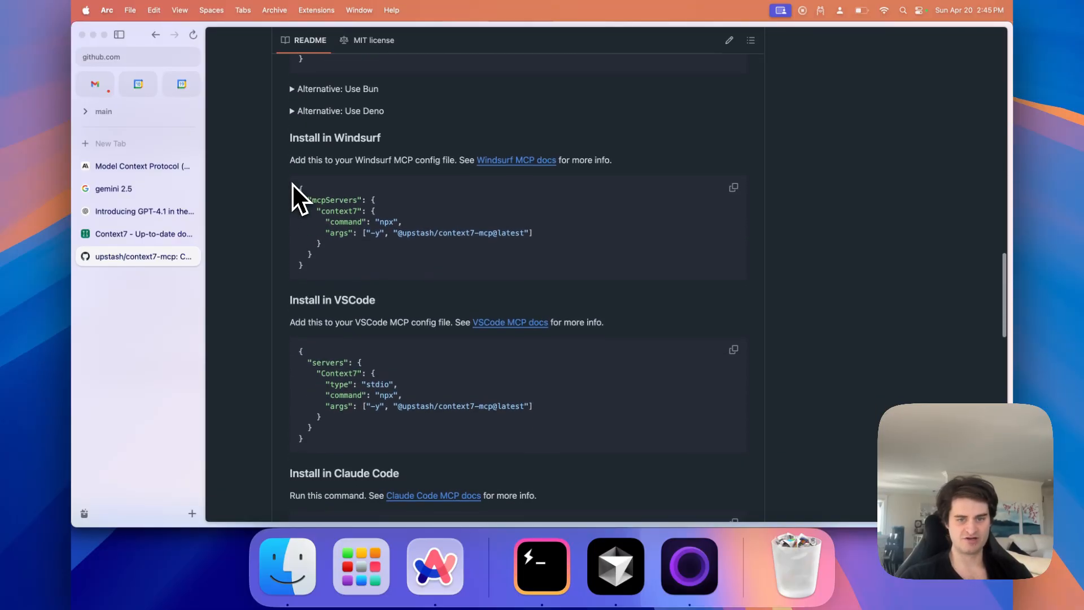
pyautogui.scroll(-3)
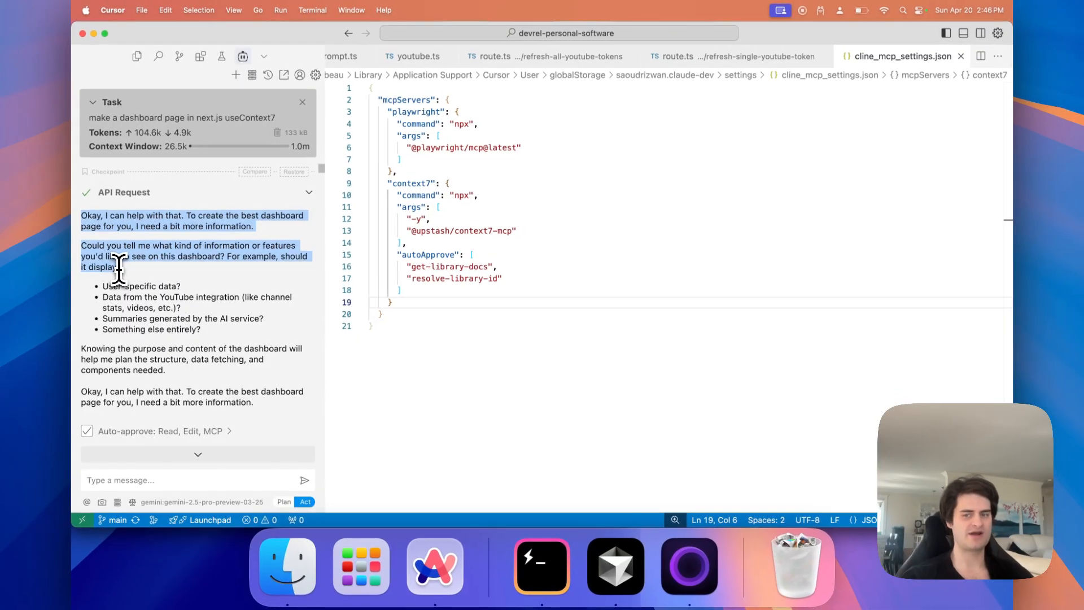
# Review Cline's context7 Next.js App Router docs and follow the GitHub source link
pyautogui.scroll(-3)
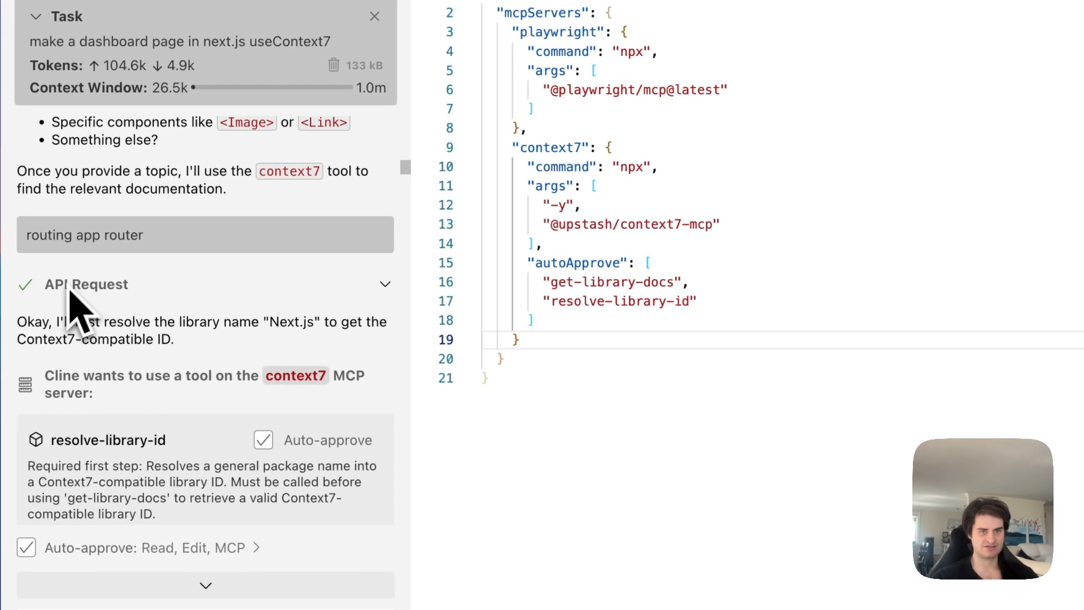
pyautogui.moveTo(170, 245)
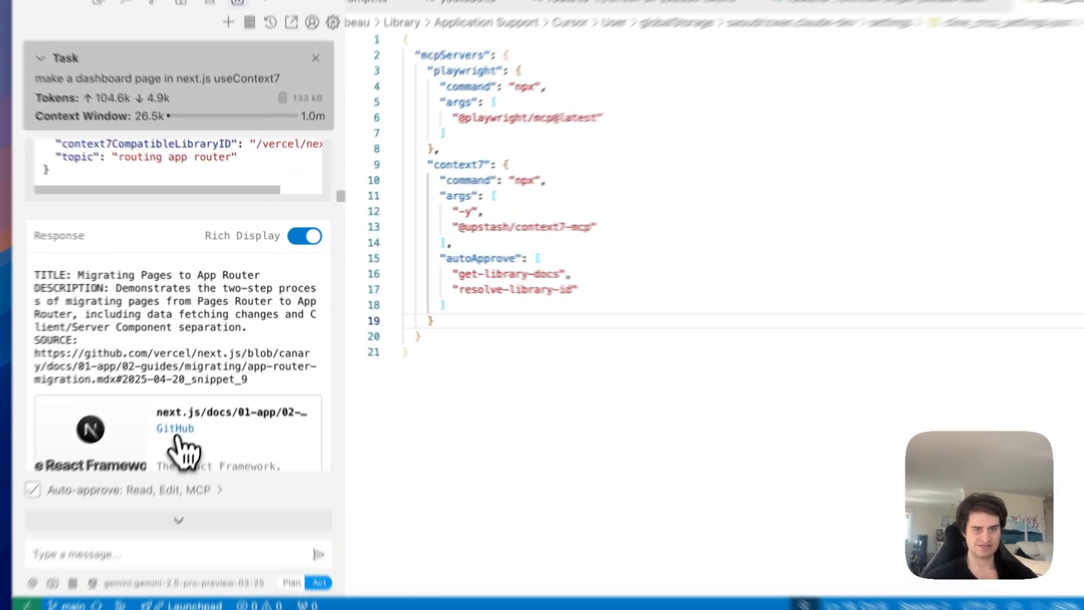
pyautogui.click(174, 427)
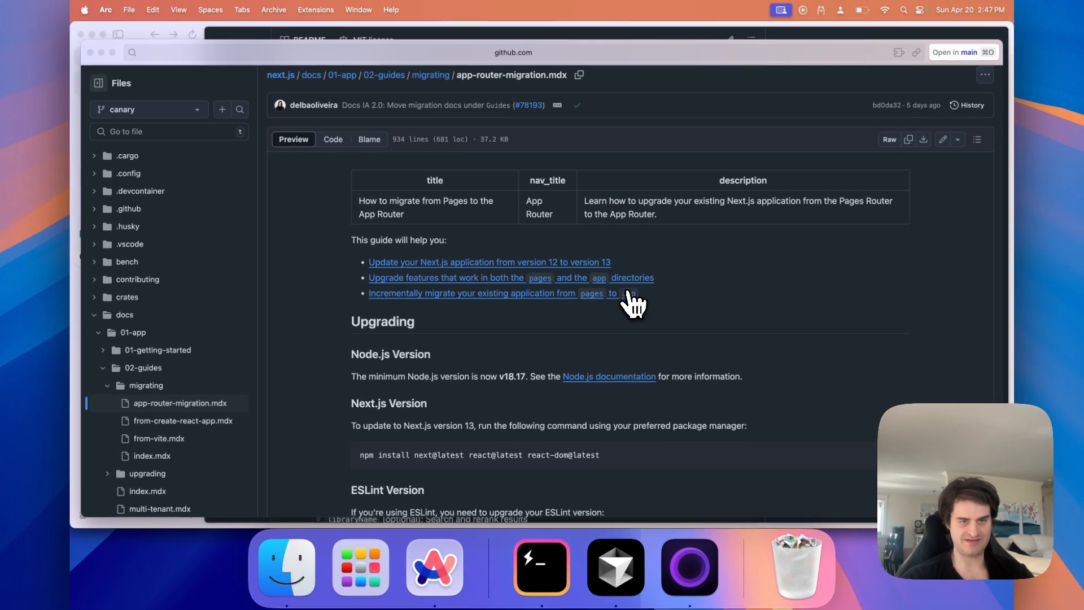
# Read the Upgrading section of app-router-migration.mdx on GitHub
pyautogui.scroll(3)
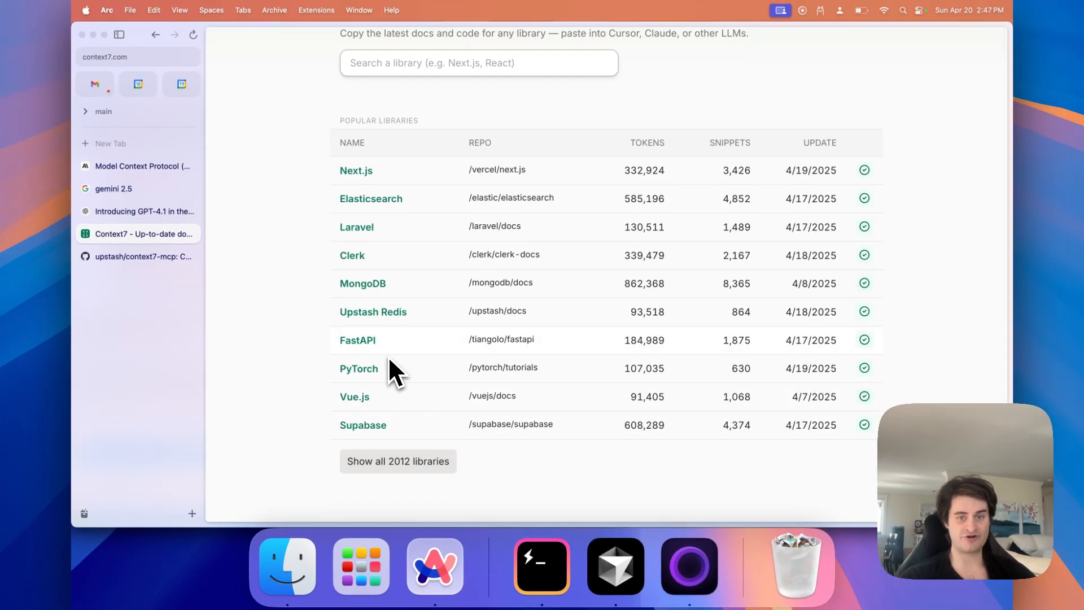
pyautogui.moveTo(352, 338)
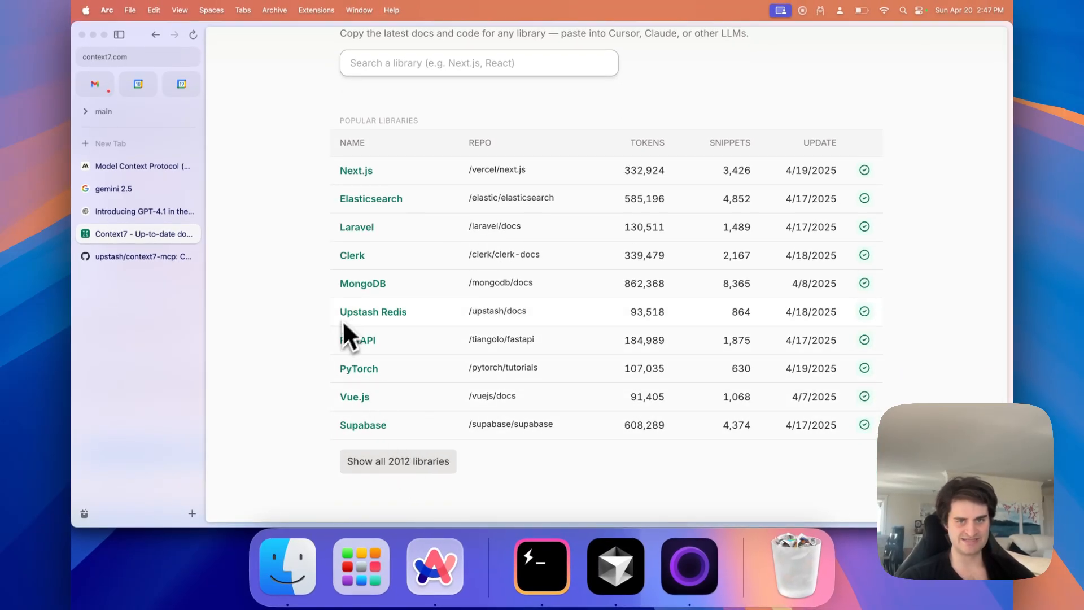
pyautogui.moveTo(435, 371)
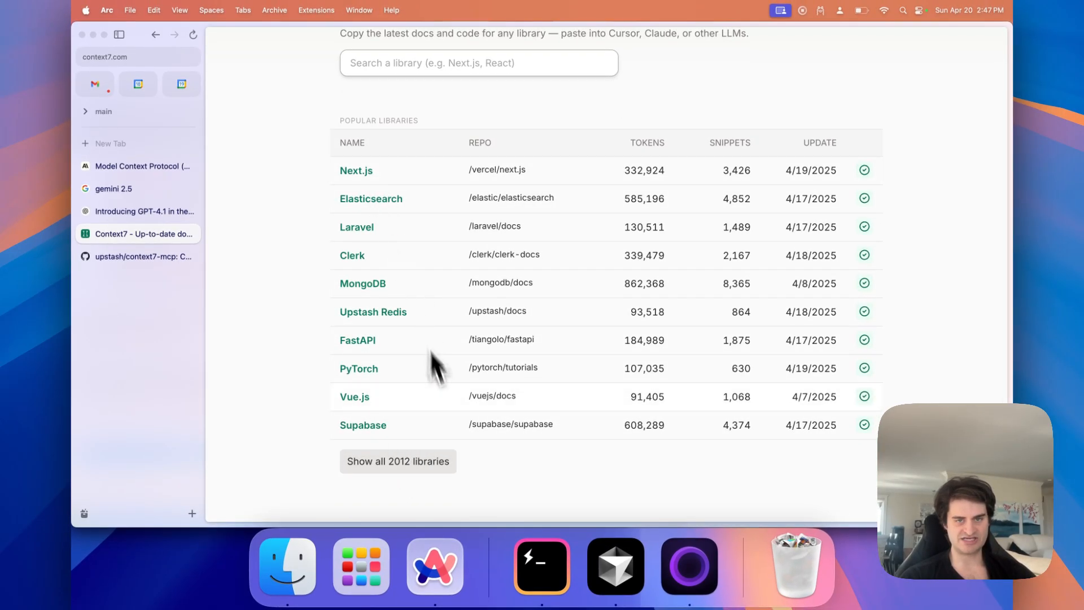
# Expand and browse Context7's full list of all 2012 libraries
pyautogui.click(398, 460)
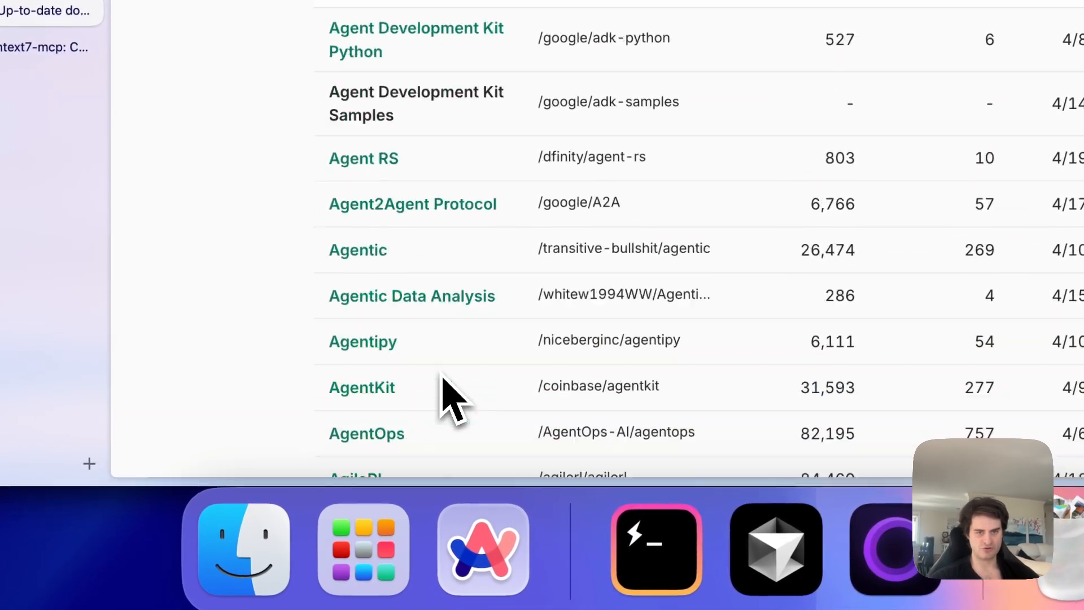
pyautogui.scroll(-3)
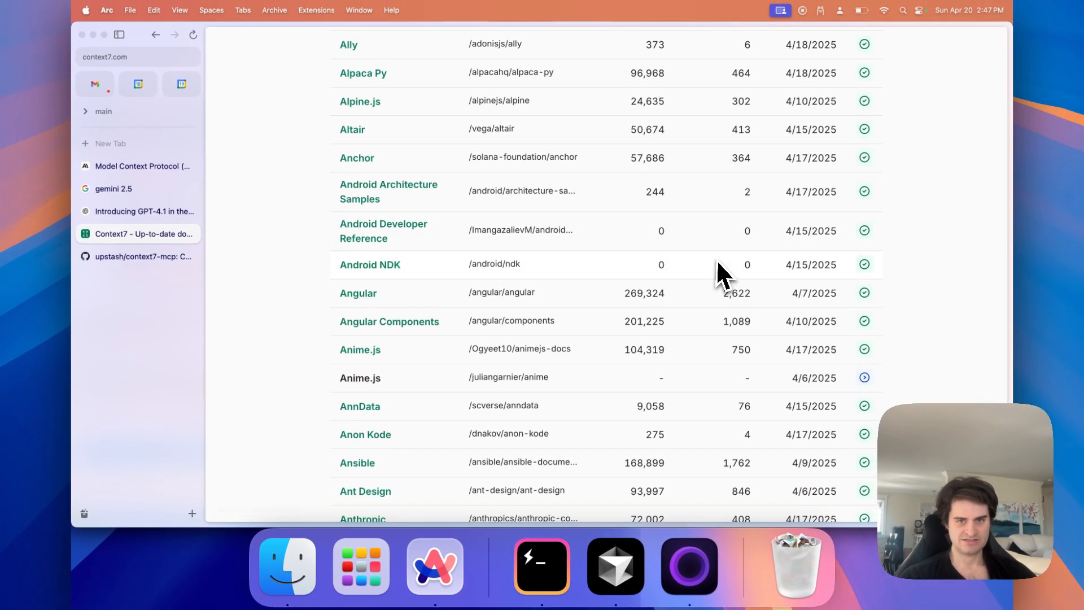
pyautogui.scroll(3)
pyautogui.write('ne')
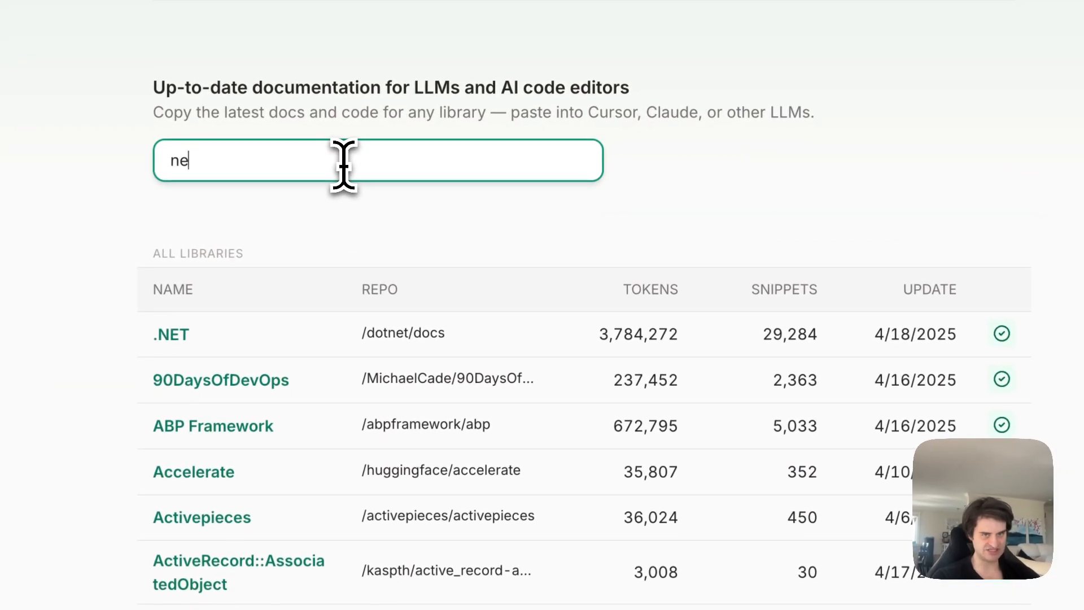
# Filter the library list to 'next.js' and highlight Next.js's 332,924-token count
pyautogui.write('xt.js')
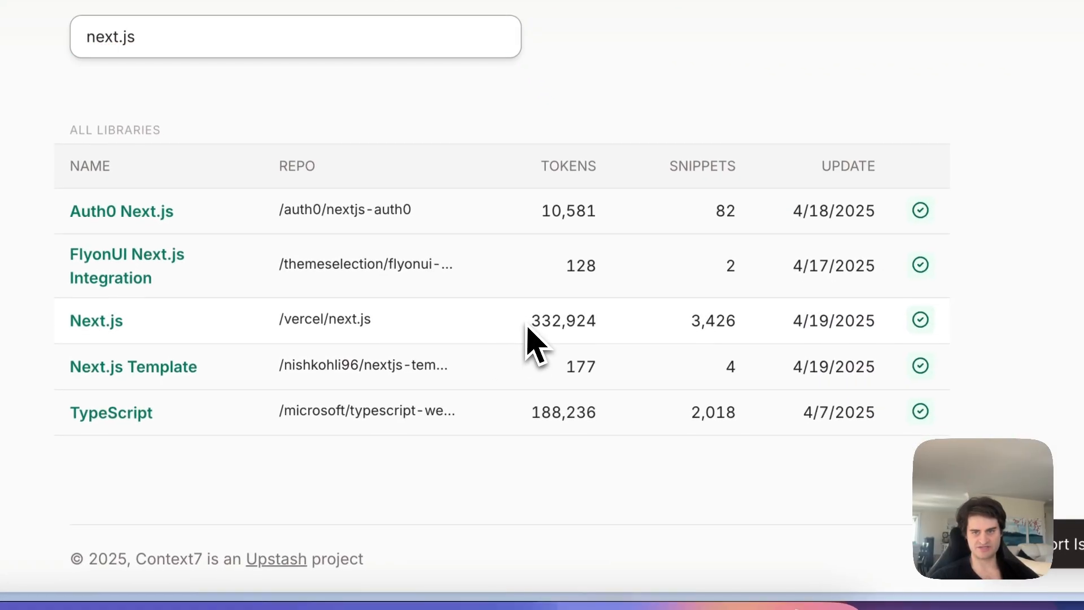
pyautogui.doubleClick(562, 319)
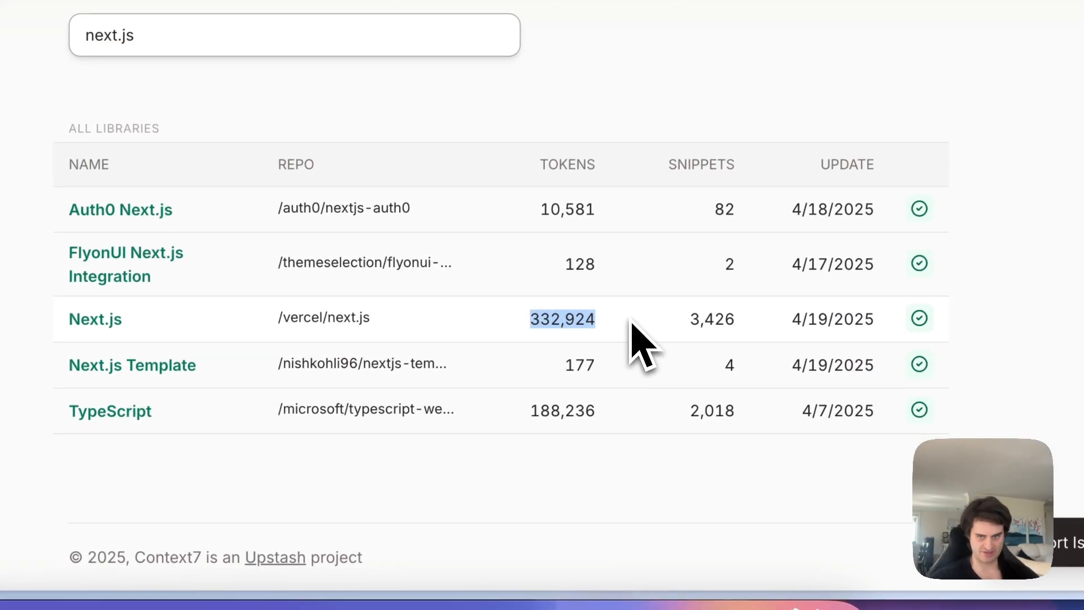